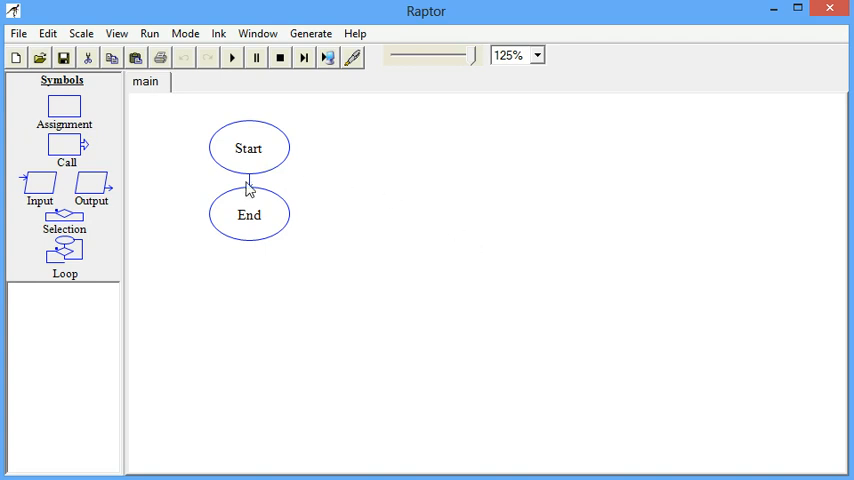
# Step: Attach a pseudocode comment to Start beginning with Display "Enter a string." and the backwards loop
pyautogui.click(248, 148)
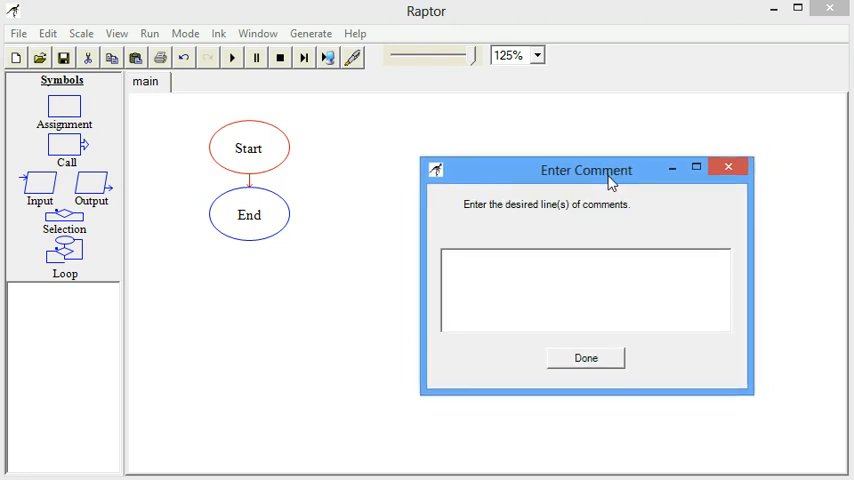
pyautogui.write('Display "Enter a string."')
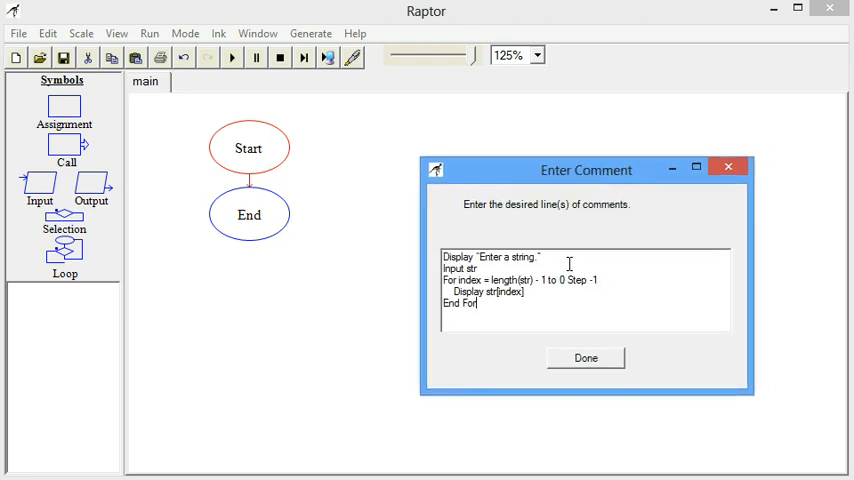
pyautogui.click(584, 358)
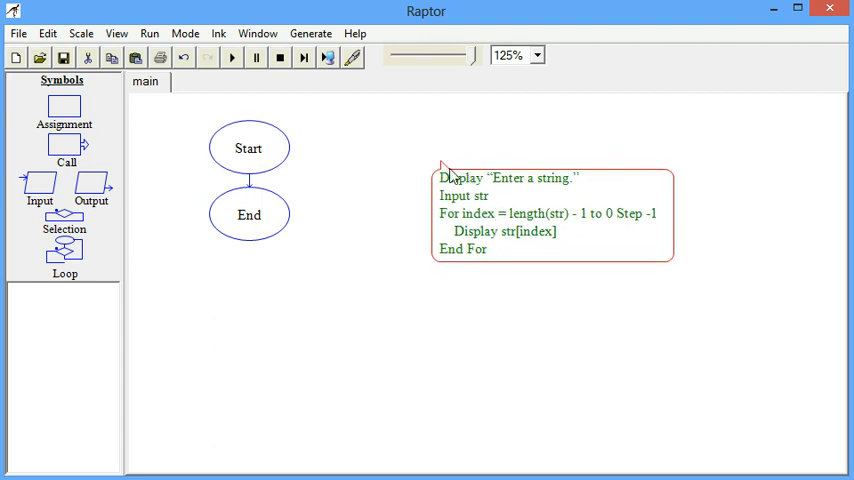
pyautogui.moveTo(40, 190)
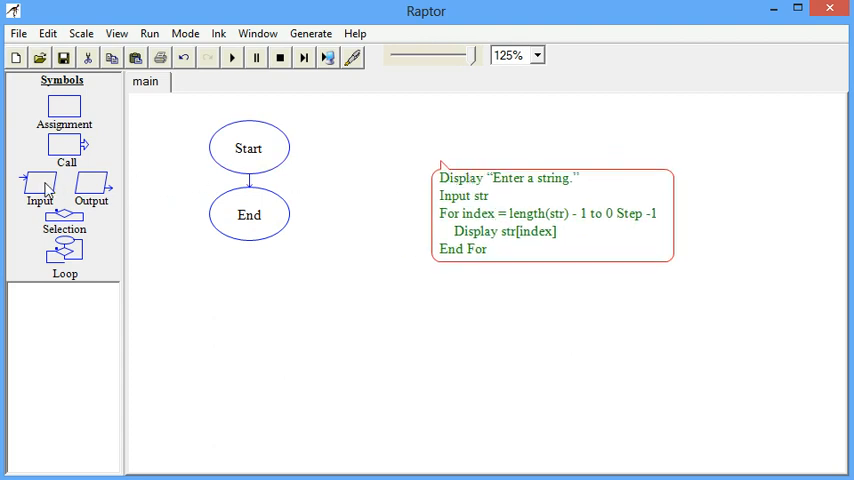
# Step: Insert an input step after Start with the prompt "Enter a string"
pyautogui.click(40, 188)
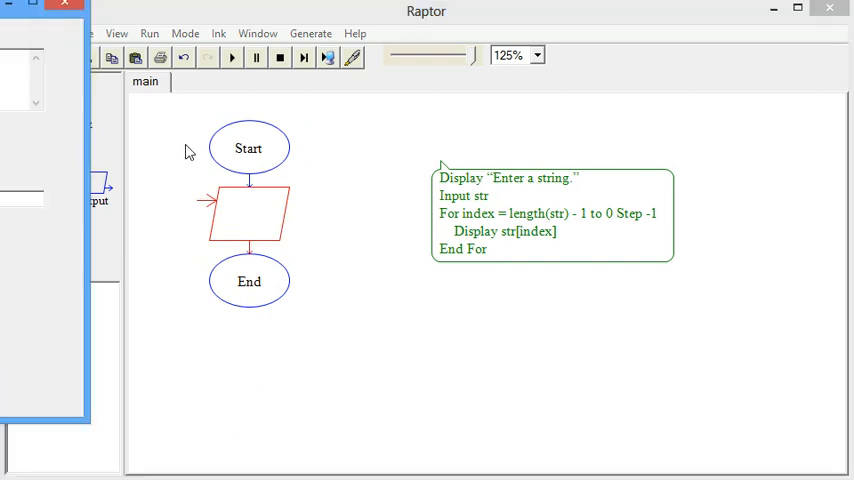
pyautogui.doubleClick(248, 216)
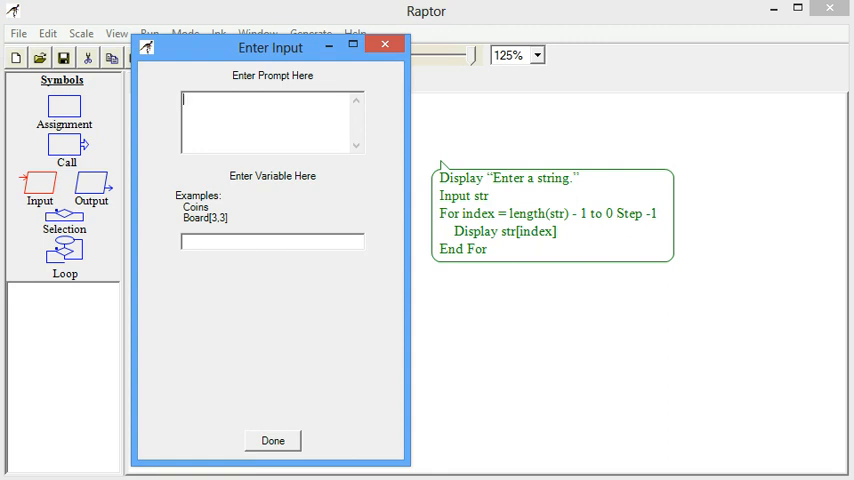
pyautogui.write('"Enter a s')
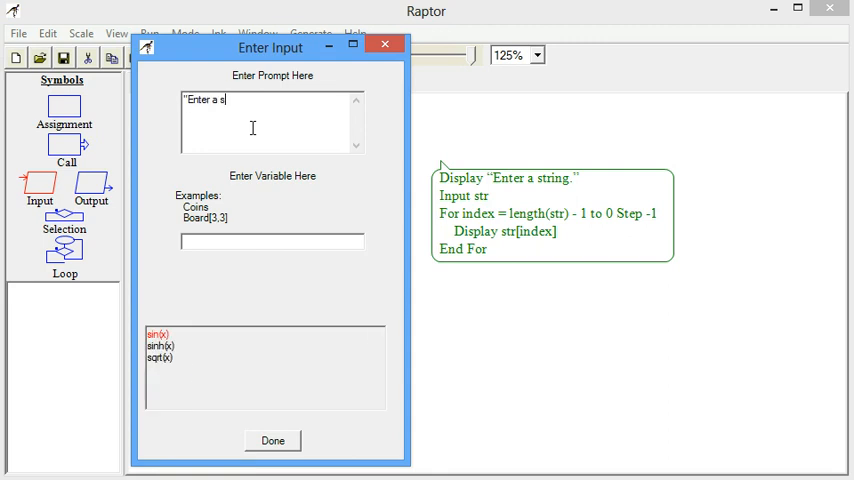
pyautogui.write('tring')
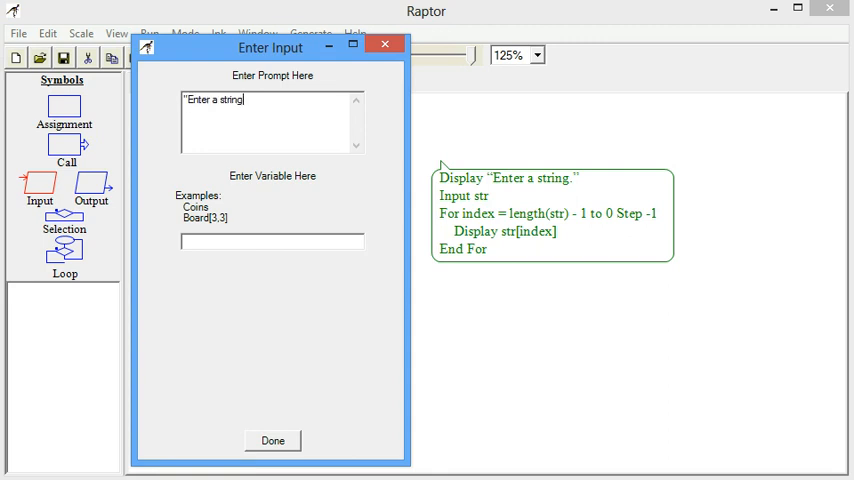
# Step: Store the entered string in the variable stringToReverse and confirm the input step
pyautogui.click(272, 242)
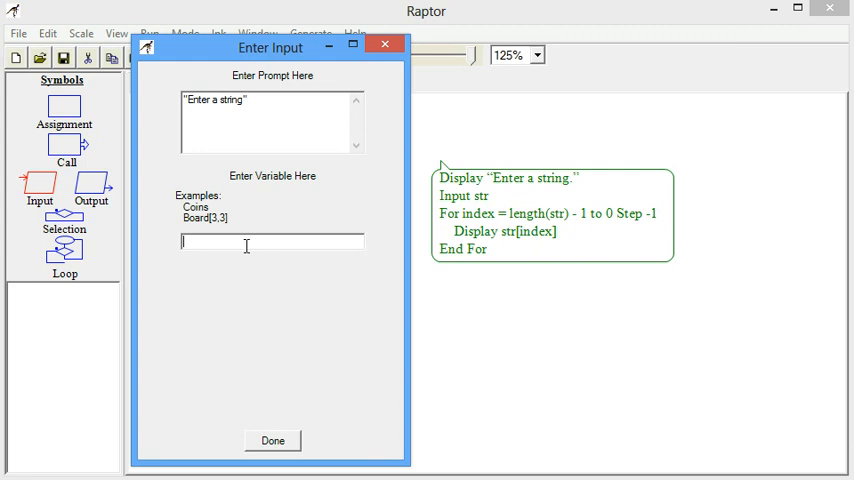
pyautogui.write('stringToRe')
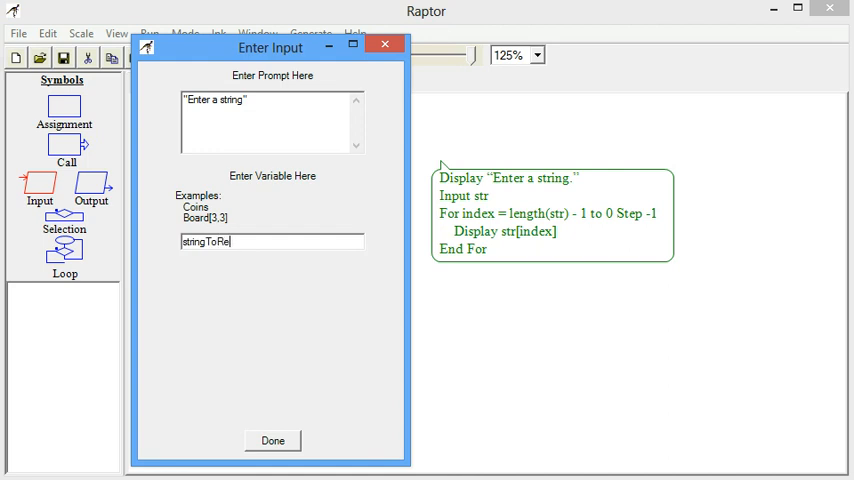
pyautogui.write('verse')
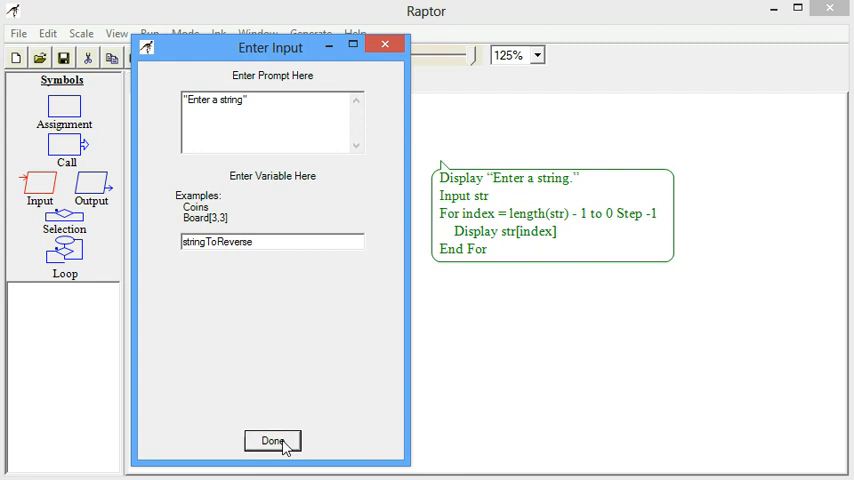
pyautogui.click(272, 440)
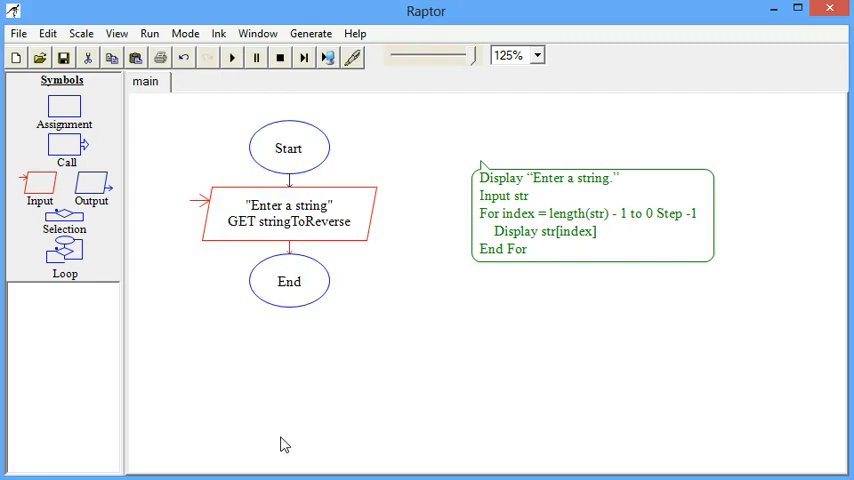
pyautogui.moveTo(84, 224)
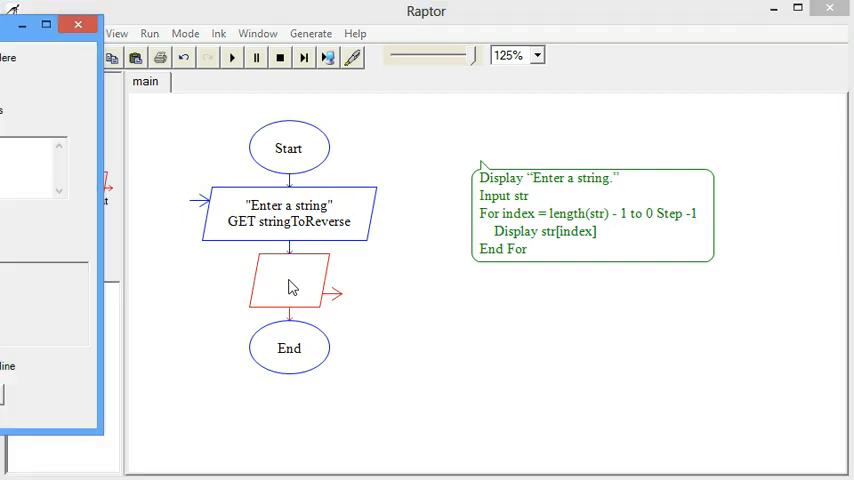
# Step: Make the new output step display stringToReverse[1]
pyautogui.doubleClick(288, 280)
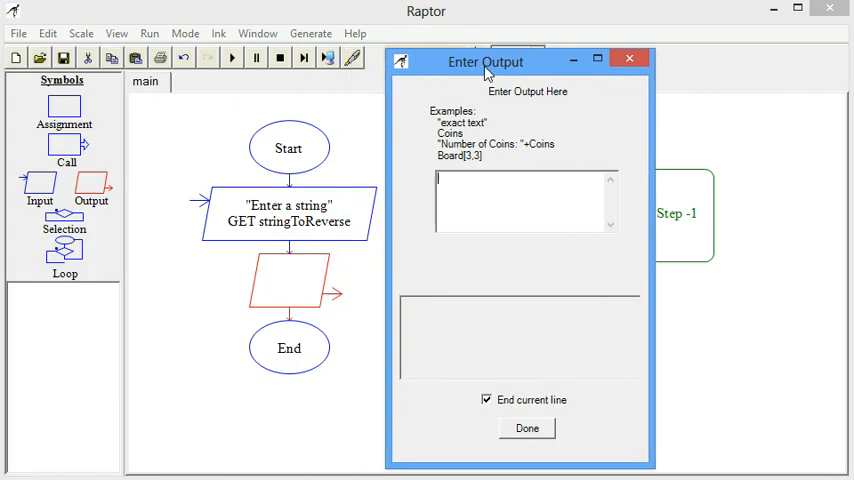
pyautogui.write('stringTo')
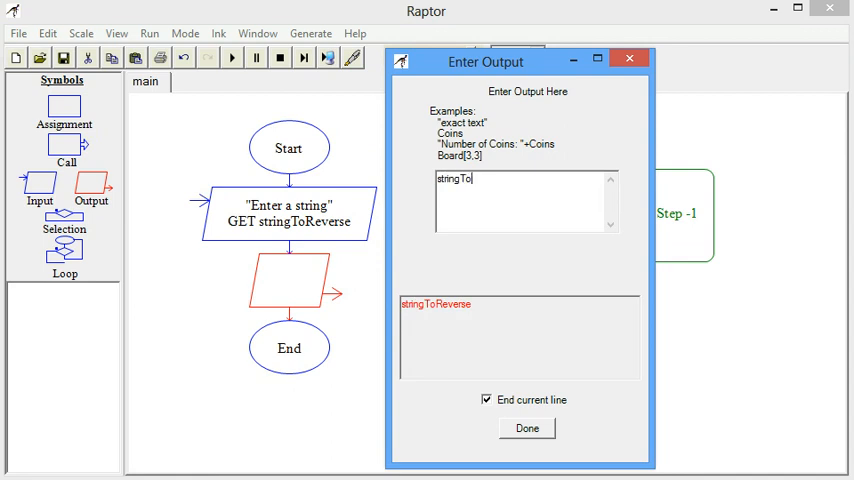
pyautogui.write('Reverse')
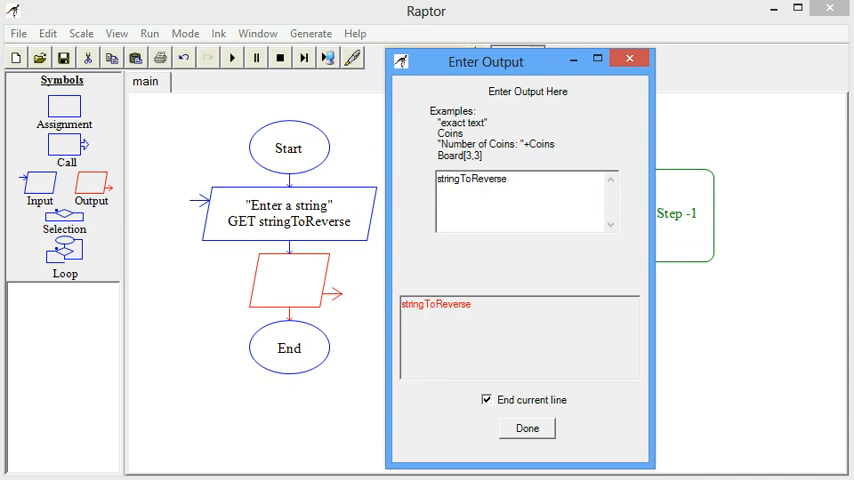
pyautogui.write('[1]')
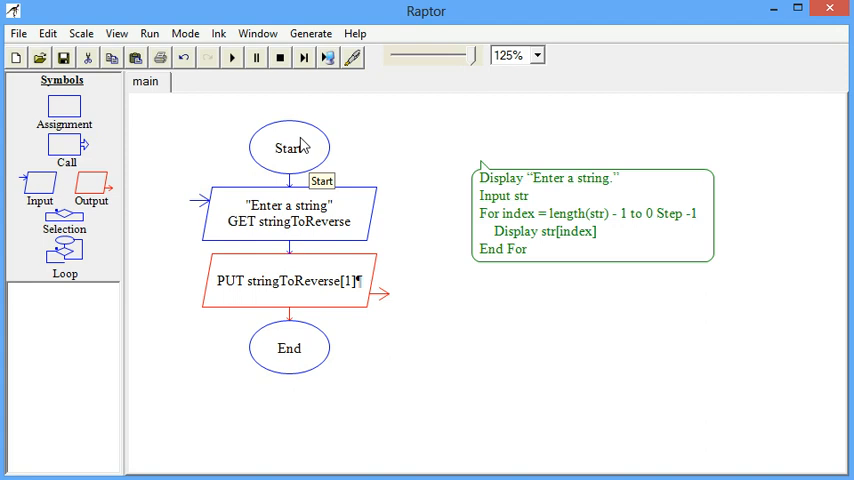
# Step: Run the flowchart with input gra, see it print g, and close the console
pyautogui.click(232, 56)
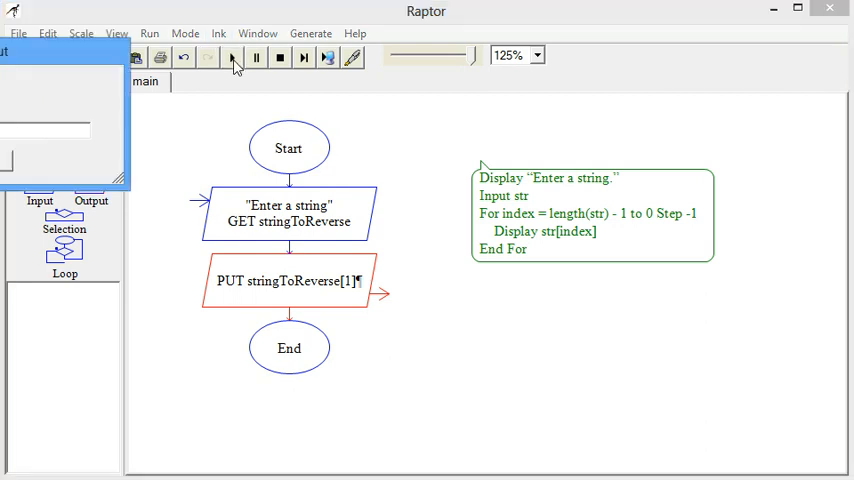
pyautogui.click(232, 56)
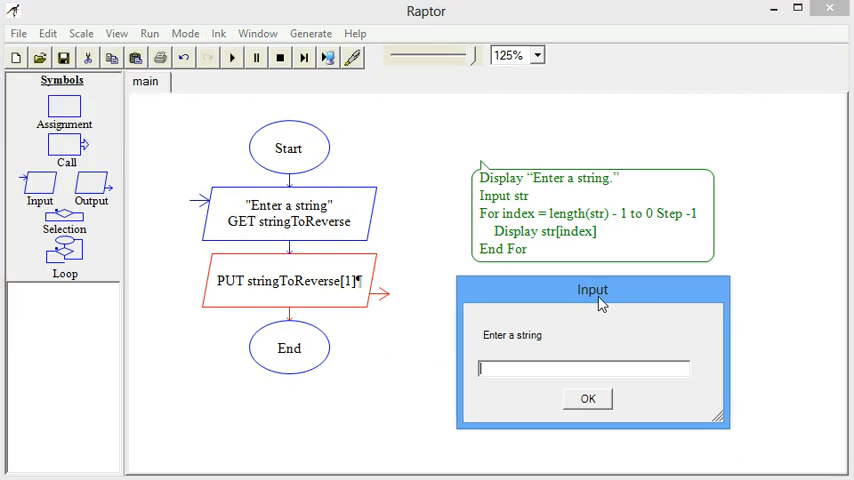
pyautogui.write('gra')
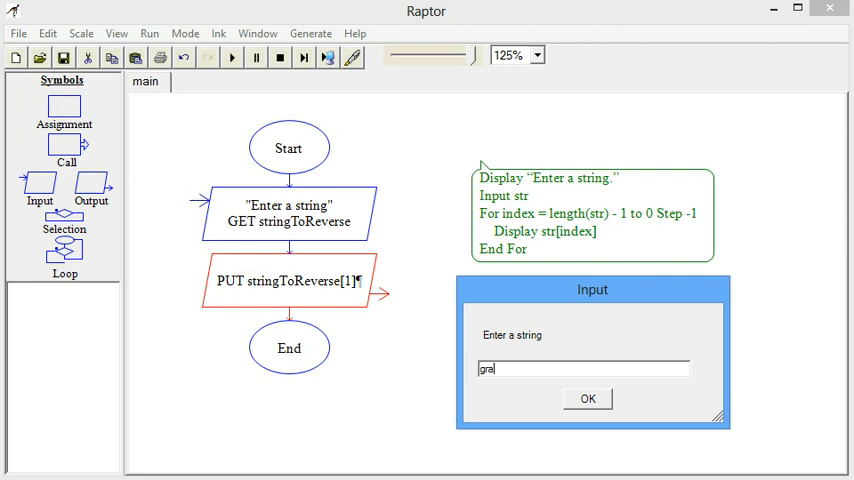
pyautogui.click(588, 398)
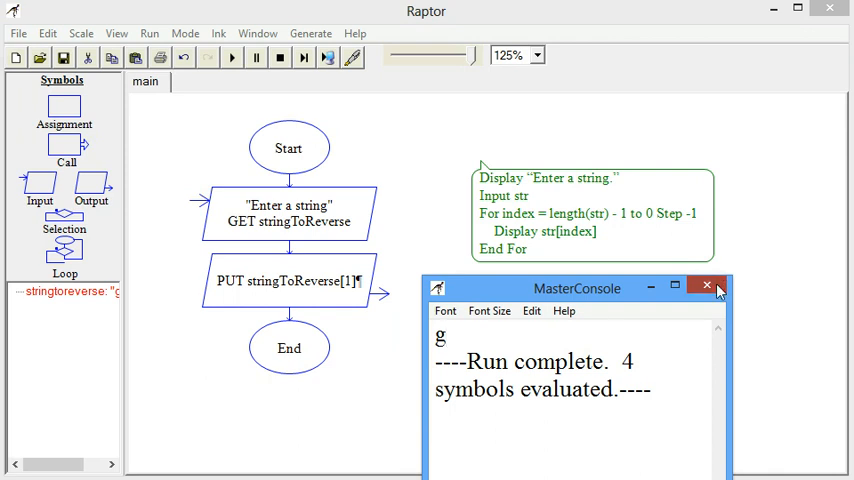
pyautogui.click(708, 288)
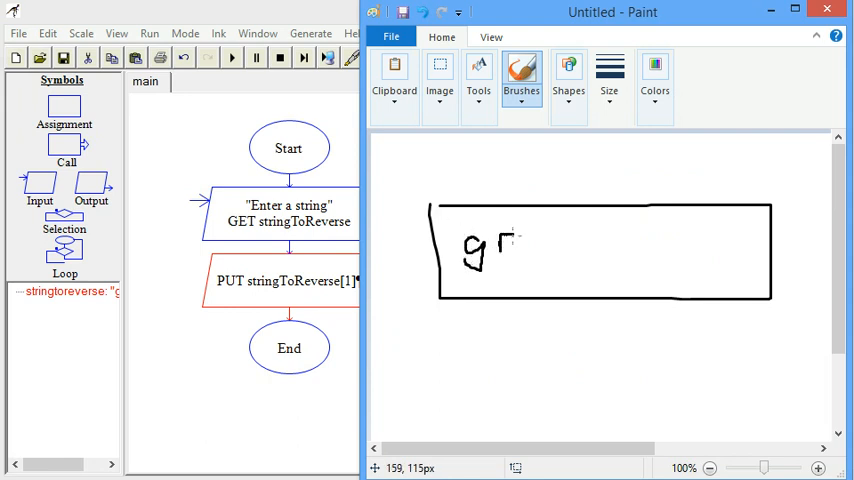
# Step: Hand-draw gravity in Paint, box each letter and number the positions 1–5 beneath
pyautogui.moveTo(510, 248); pyautogui.dragTo(560, 248)
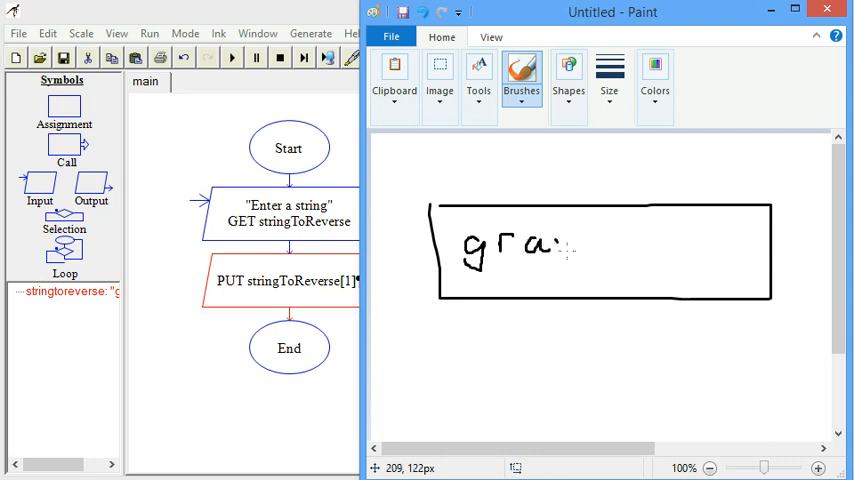
pyautogui.moveTo(560, 250); pyautogui.dragTo(630, 244)
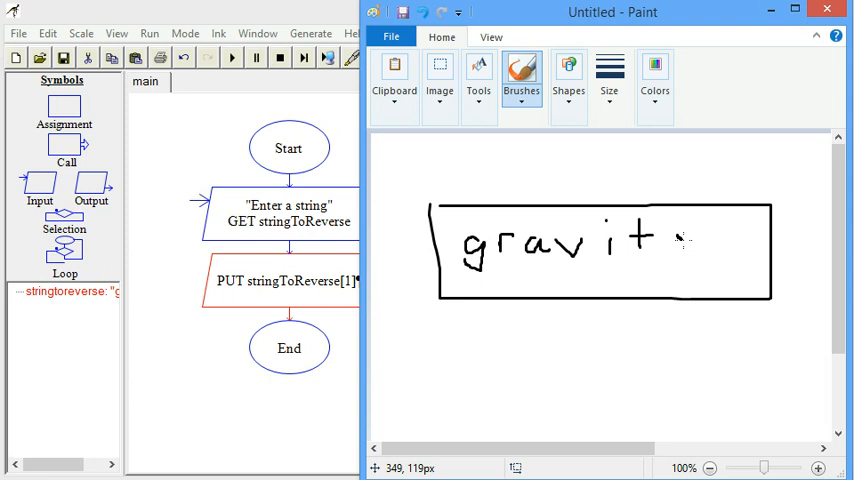
pyautogui.moveTo(680, 230); pyautogui.dragTo(700, 270)
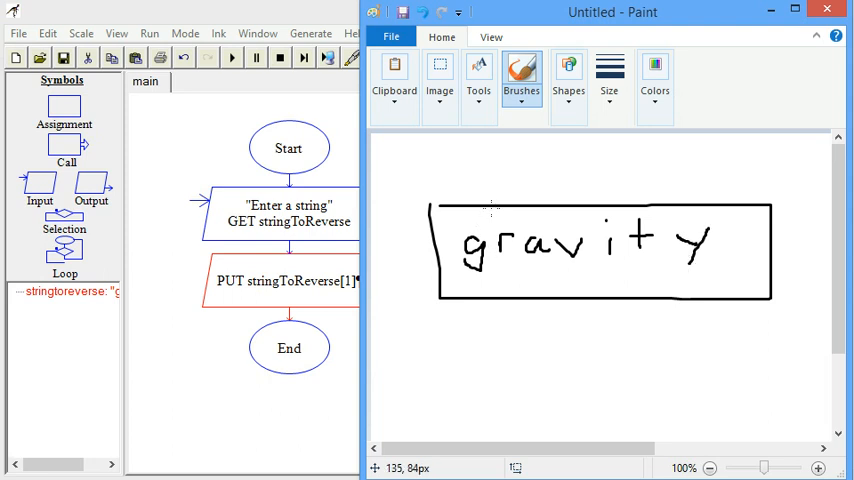
pyautogui.moveTo(490, 210); pyautogui.dragTo(510, 290)
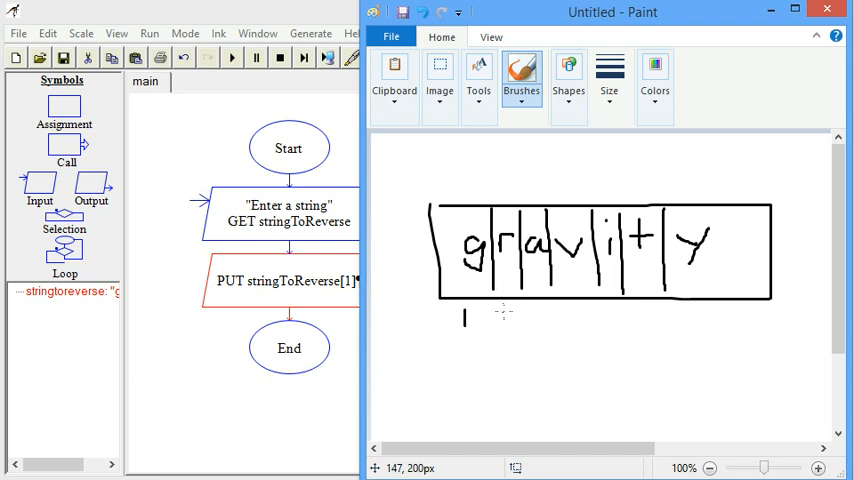
pyautogui.moveTo(496, 320); pyautogui.dragTo(544, 318)
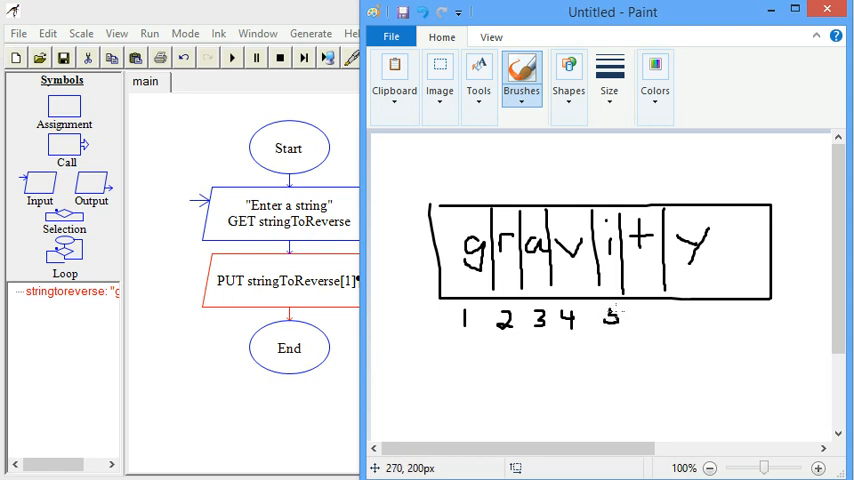
pyautogui.moveTo(624, 318); pyautogui.dragTo(716, 316)
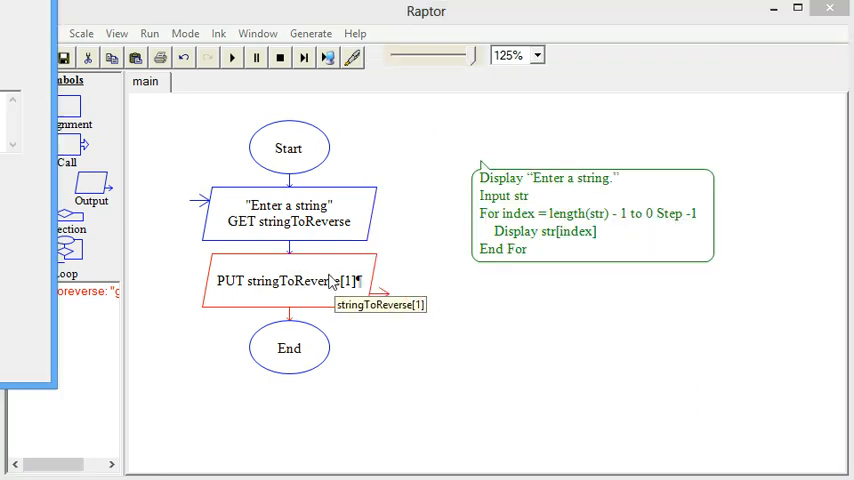
# Step: Change the output to stringToReverse[7], run it and see y printed
pyautogui.doubleClick(288, 280)
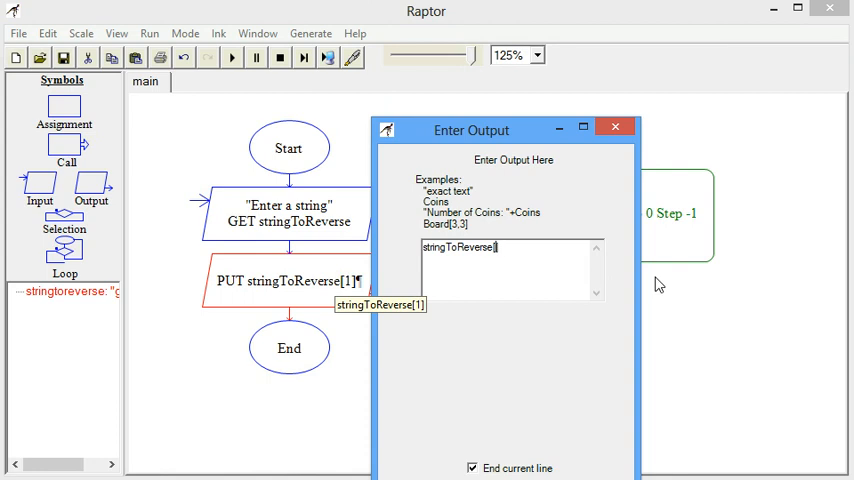
pyautogui.write('7')
pyautogui.write('g')
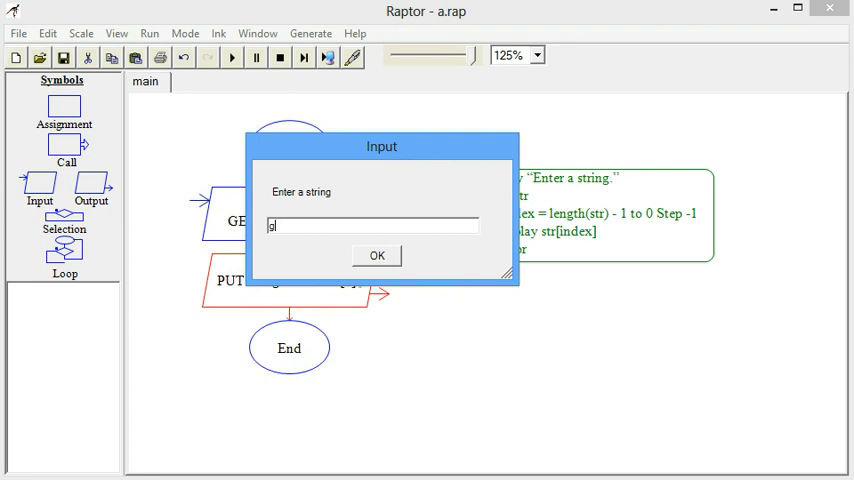
pyautogui.click(376, 256)
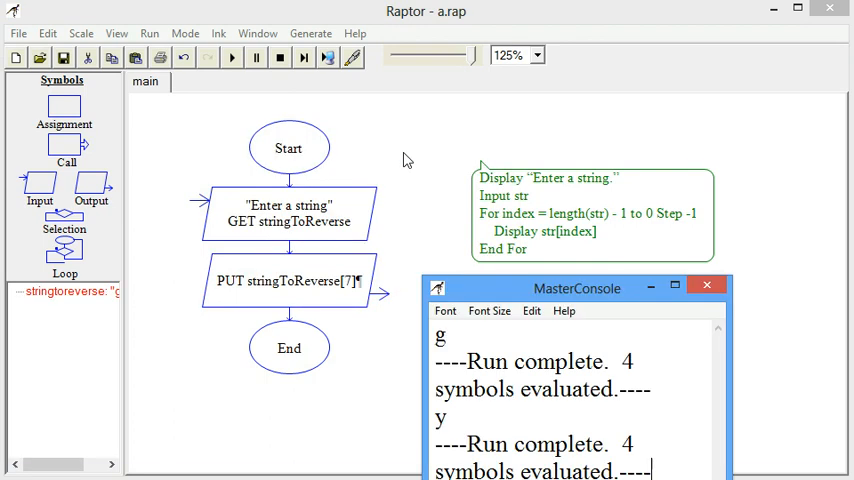
pyautogui.click(708, 284)
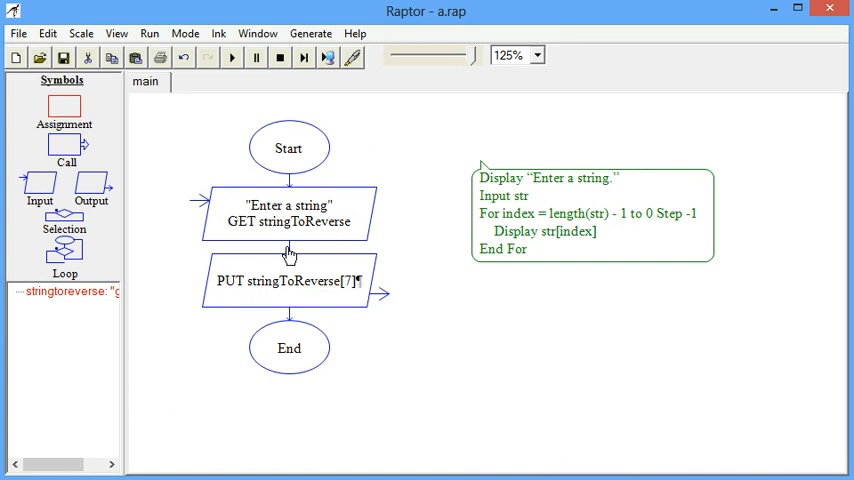
# Step: Insert an assignment below the input and open the String Operations help page
pyautogui.click(356, 32)
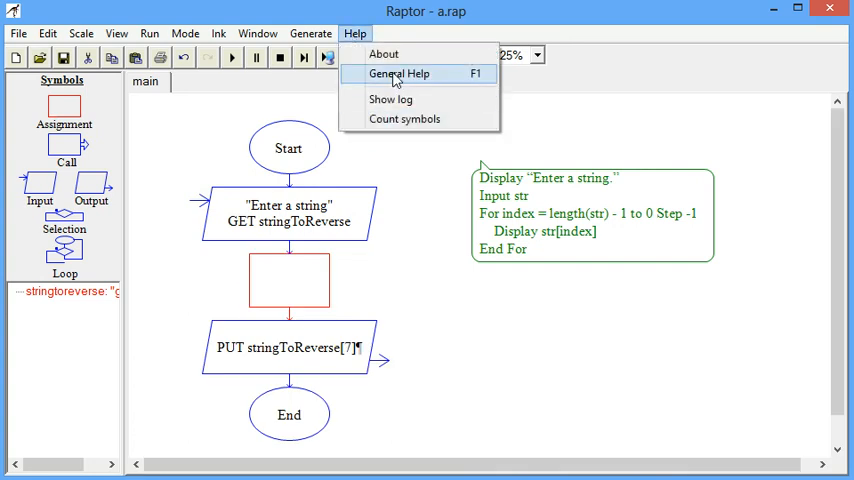
pyautogui.click(400, 72)
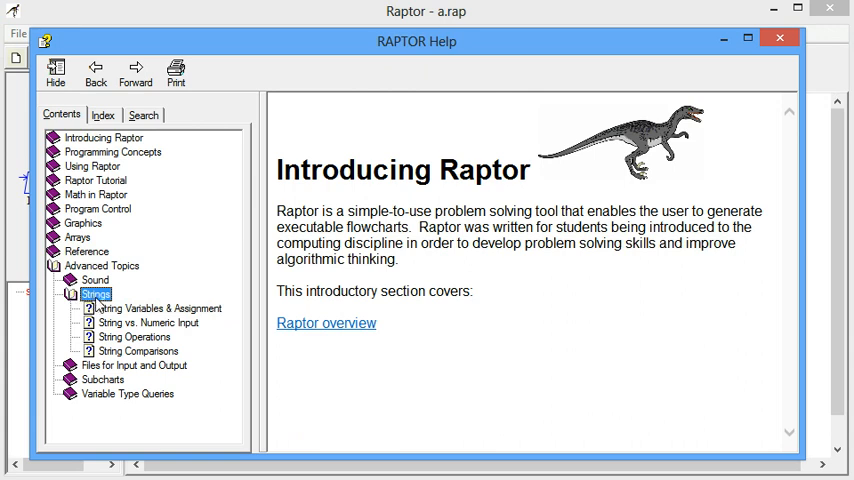
pyautogui.moveTo(138, 318)
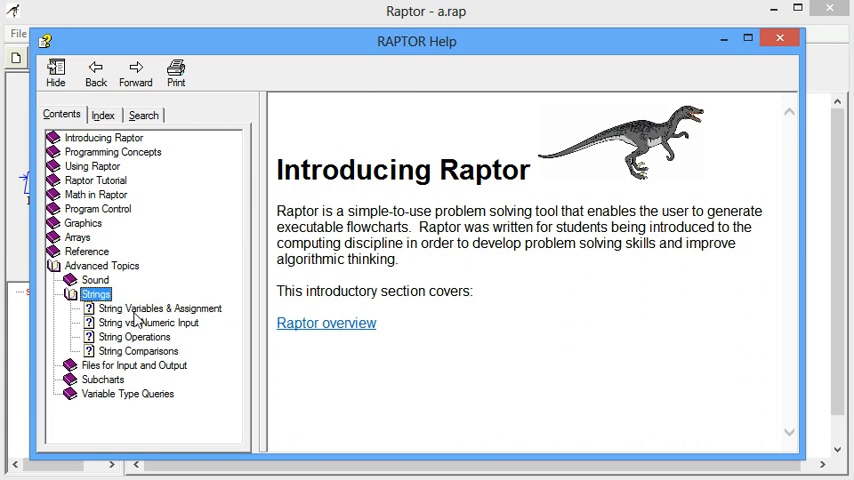
pyautogui.click(136, 336)
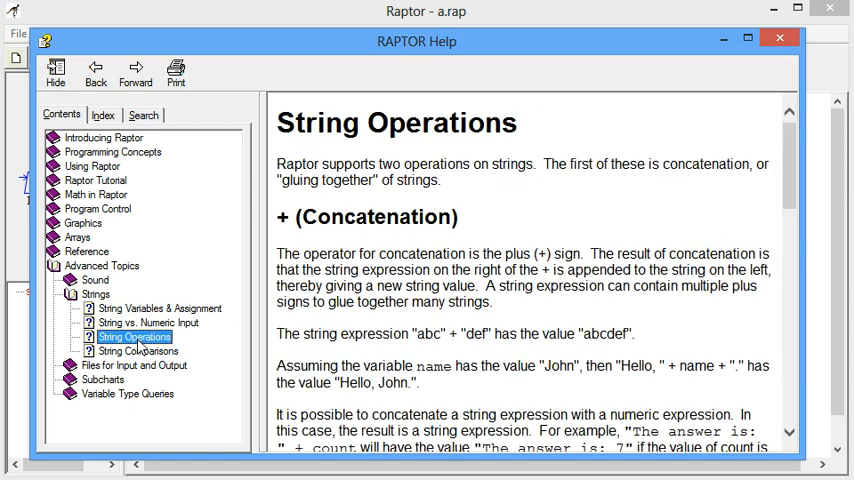
# Step: Read the Length_Of entry in the strings help, then return to the flowchart
pyautogui.scroll(-3)
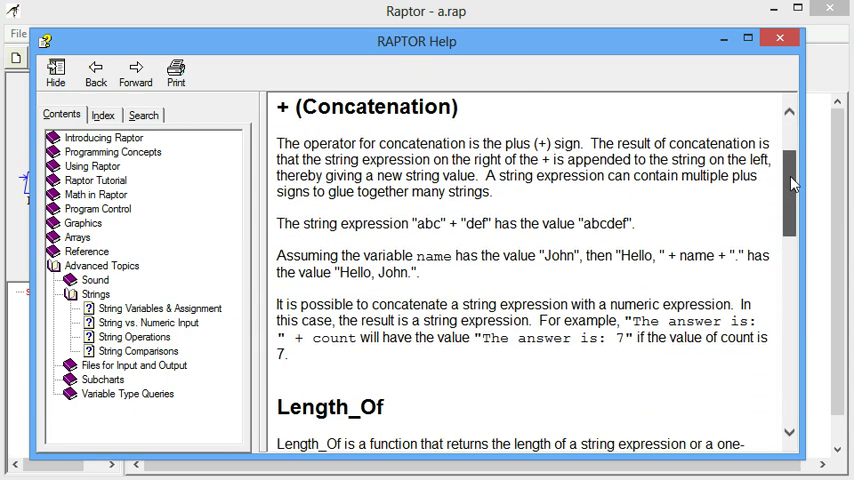
pyautogui.scroll(-3)
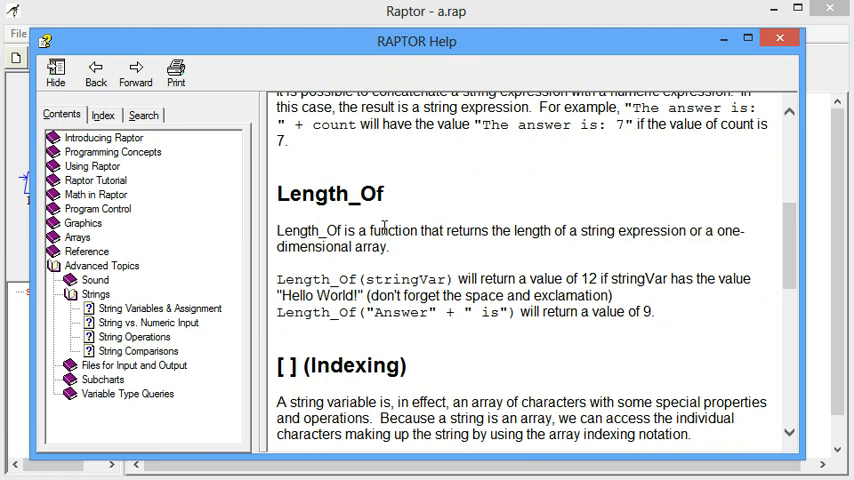
pyautogui.doubleClick(298, 230)
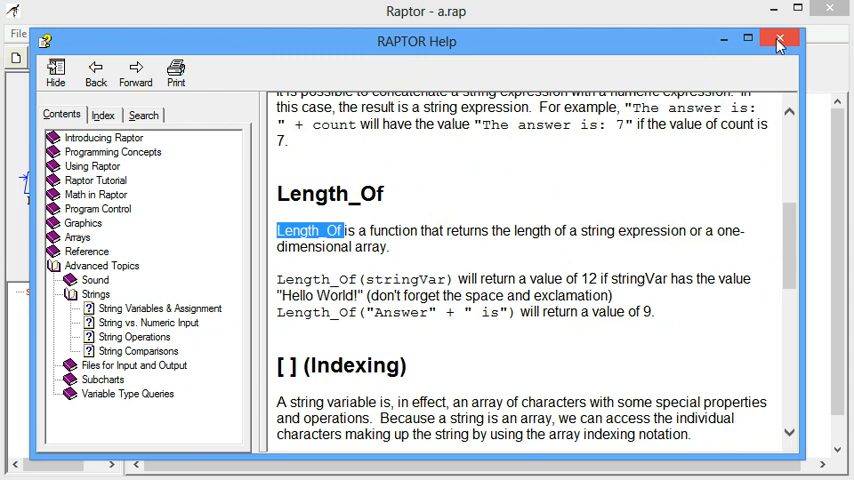
pyautogui.click(780, 40)
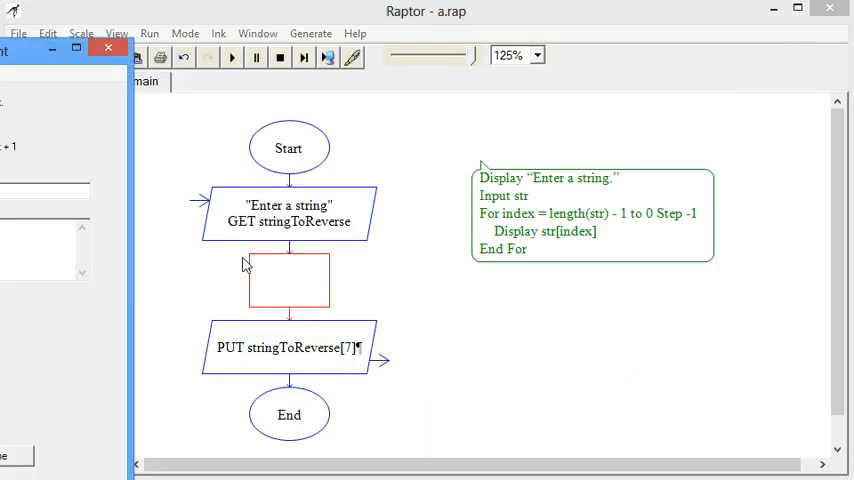
# Step: Set the assignment to index ← Length_Of(stringToReverse)
pyautogui.doubleClick(288, 280)
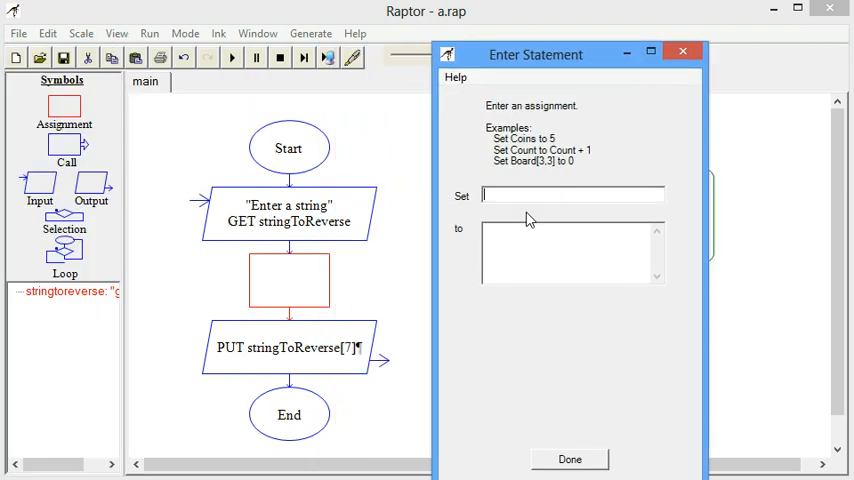
pyautogui.write('index')
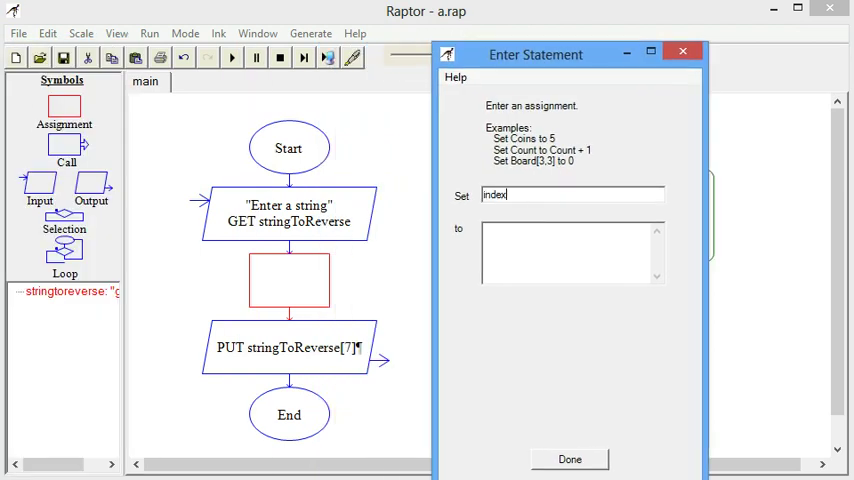
pyautogui.write('Length_Of')
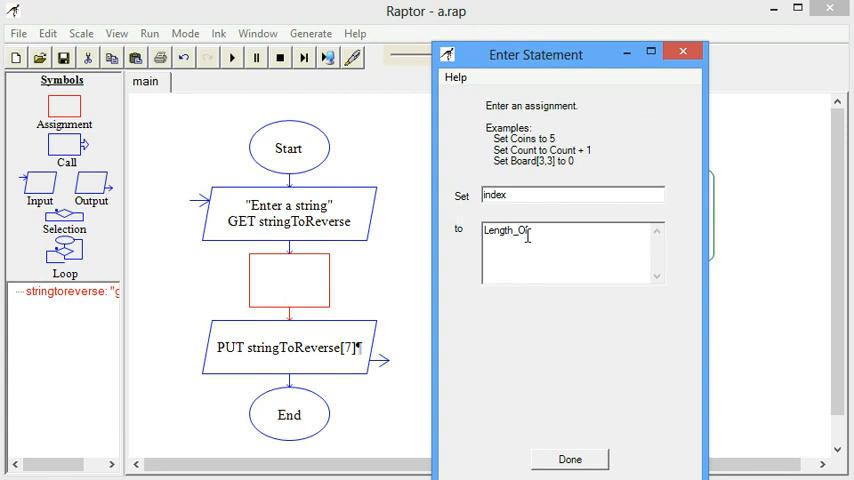
pyautogui.write('(')
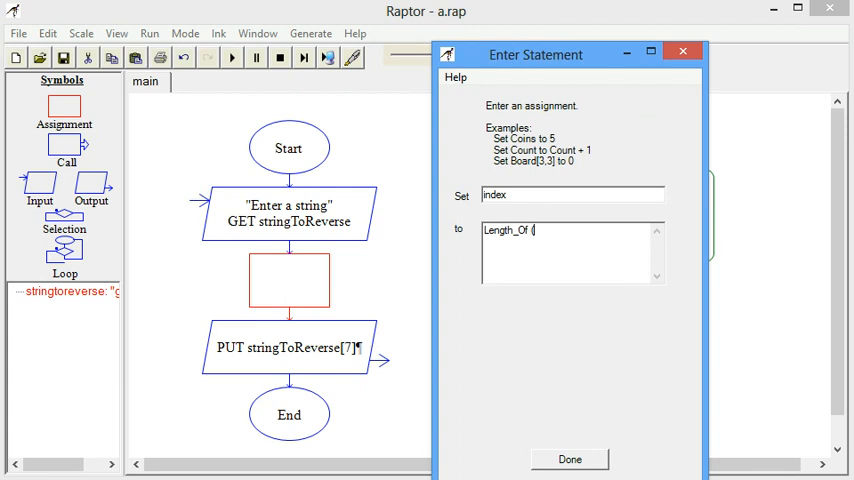
pyautogui.write('string')
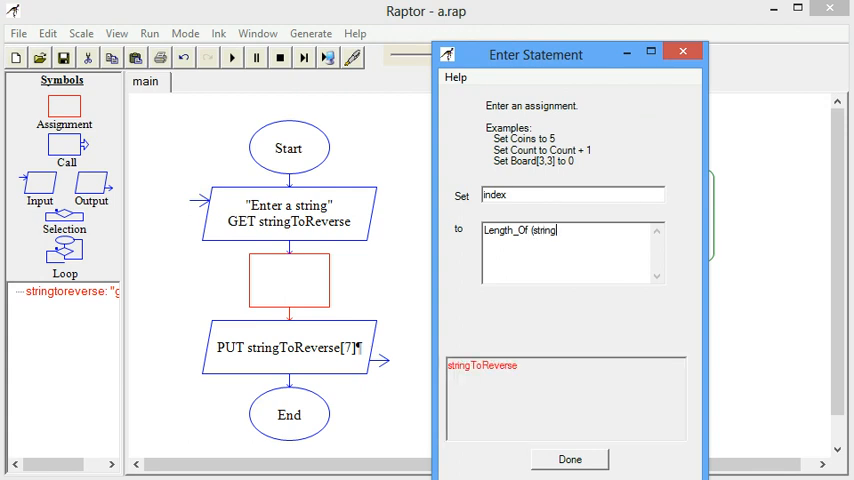
pyautogui.write('ToReverse')
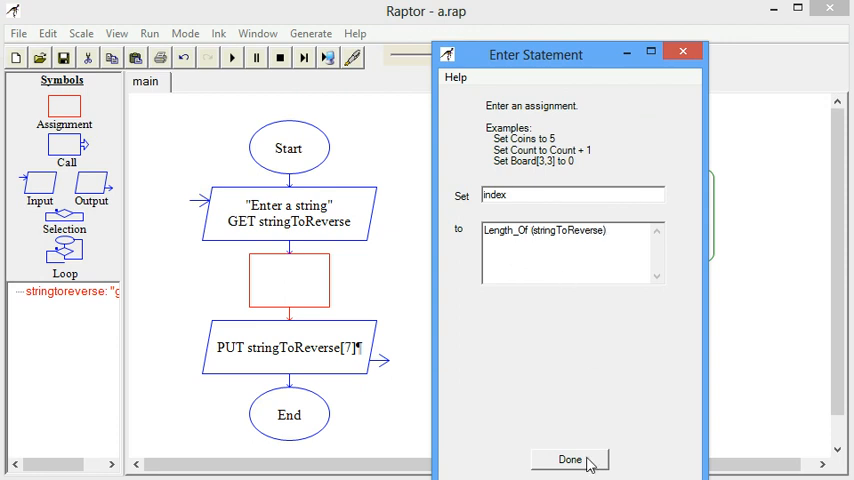
pyautogui.click(568, 460)
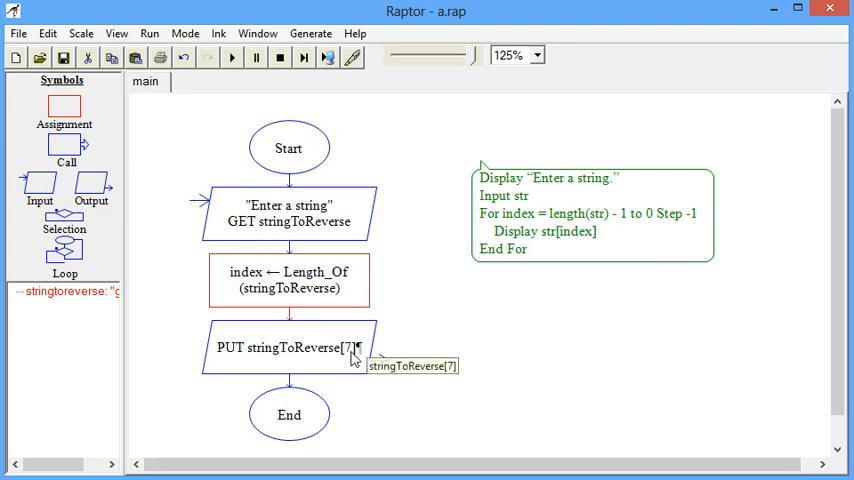
# Step: Change the output step to display stringToReverse[index]
pyautogui.doubleClick(288, 348)
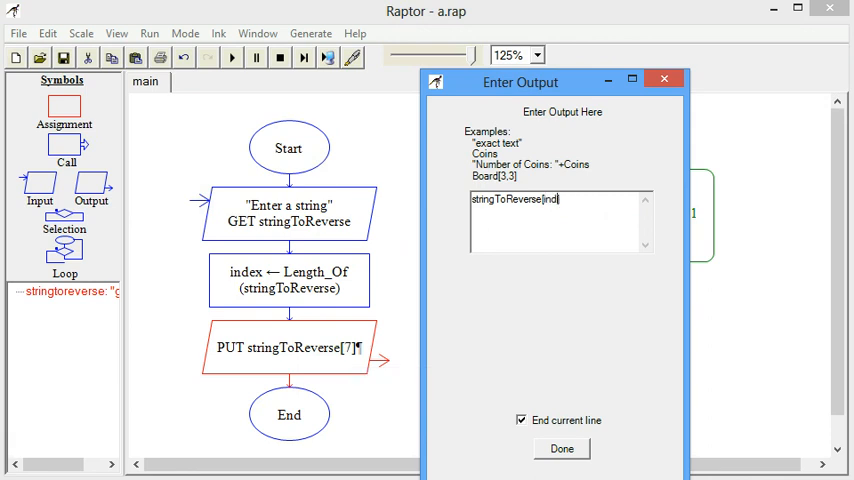
pyautogui.write('ex]')
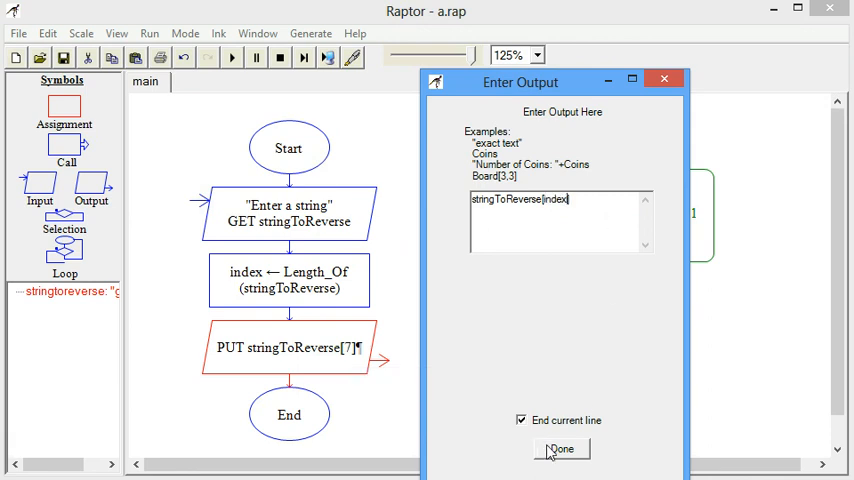
pyautogui.click(560, 448)
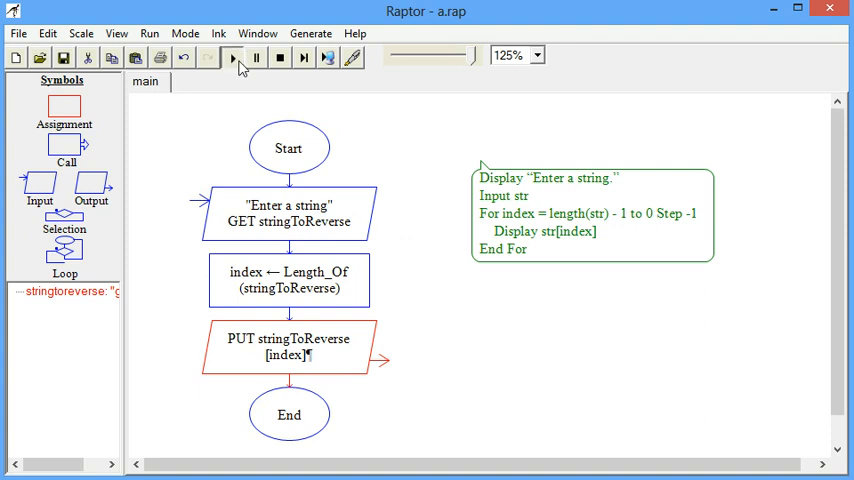
# Step: Run the flowchart twice with gravi, see only the final character printed, close the console
pyautogui.click(232, 56)
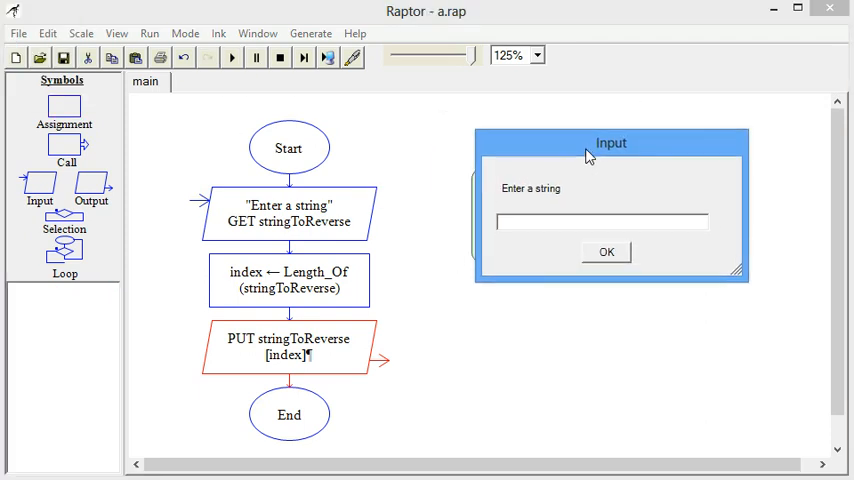
pyautogui.write('gravi')
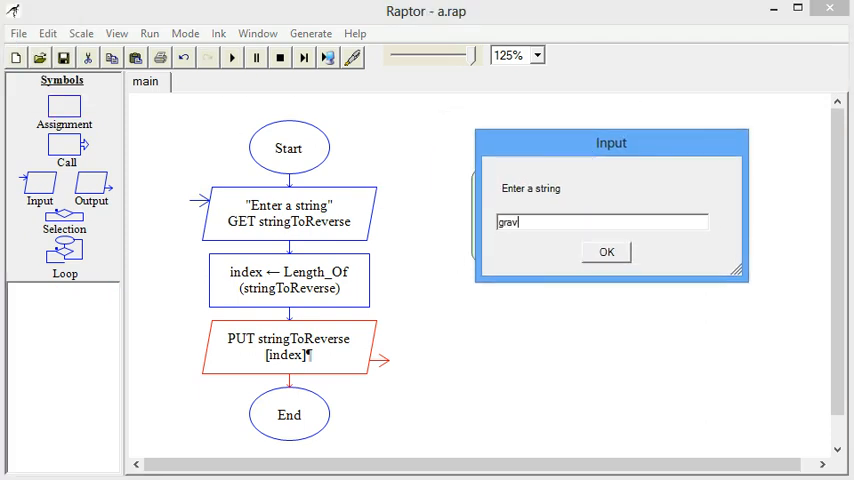
pyautogui.click(606, 252)
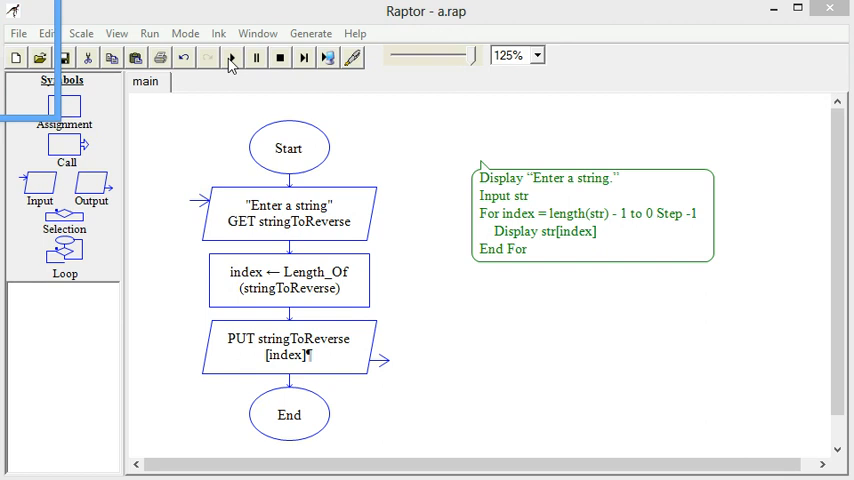
pyautogui.click(232, 56)
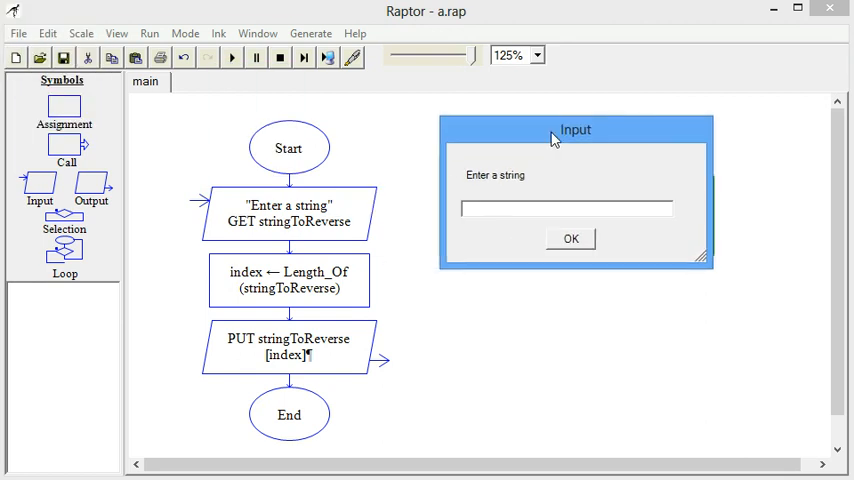
pyautogui.click(572, 238)
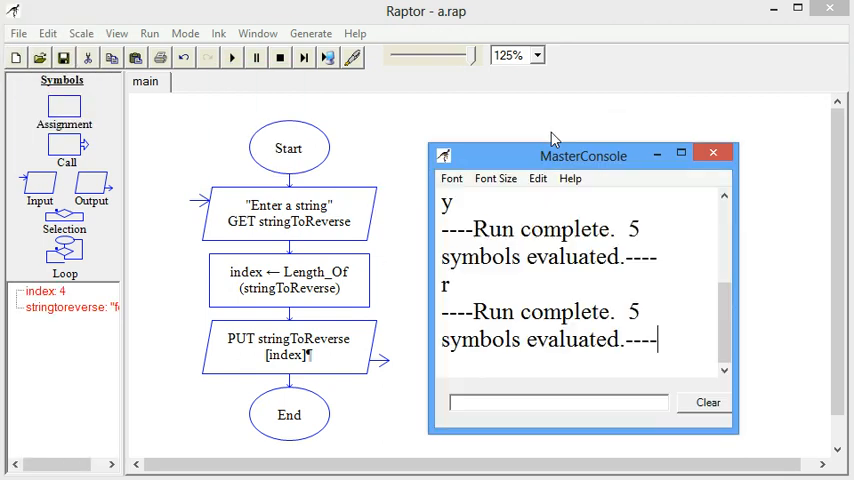
pyautogui.moveTo(752, 148)
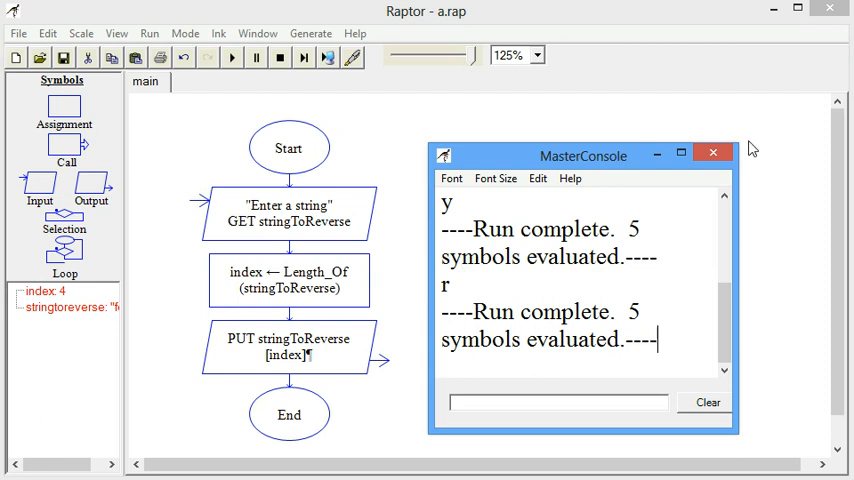
pyautogui.click(712, 152)
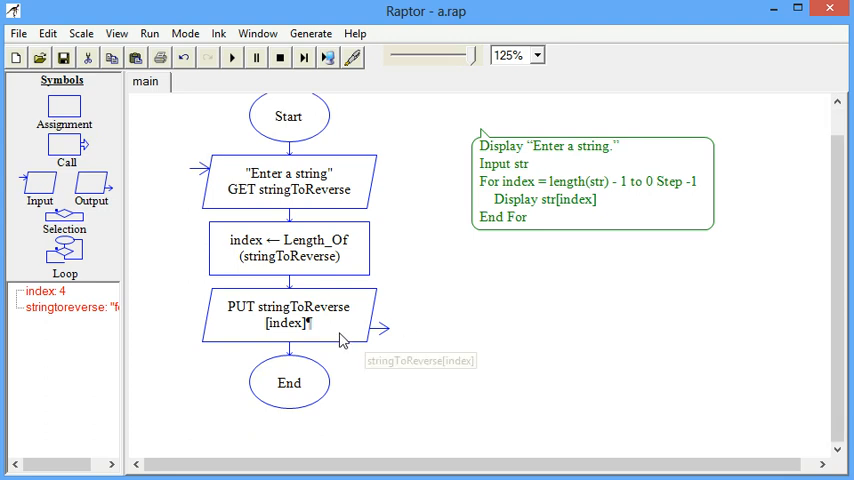
# Step: Paste a second output before End and add an assignment decrementing index by 1 above it
pyautogui.click(288, 310)
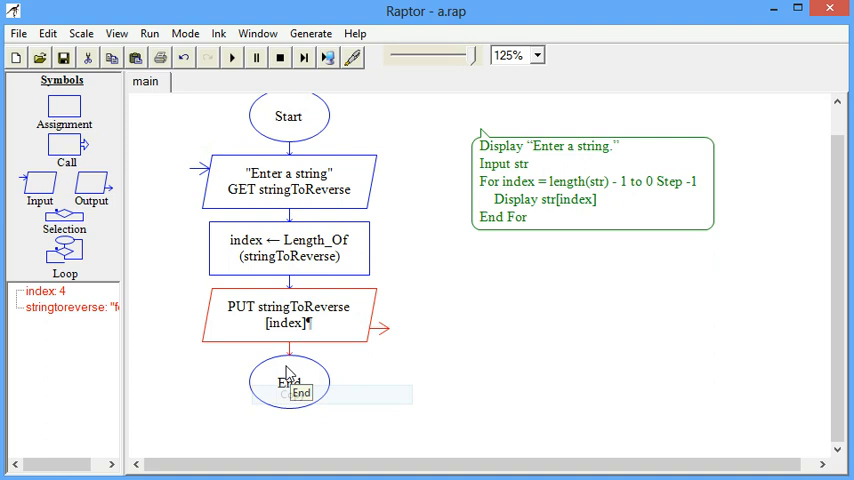
pyautogui.rightClick(290, 382)
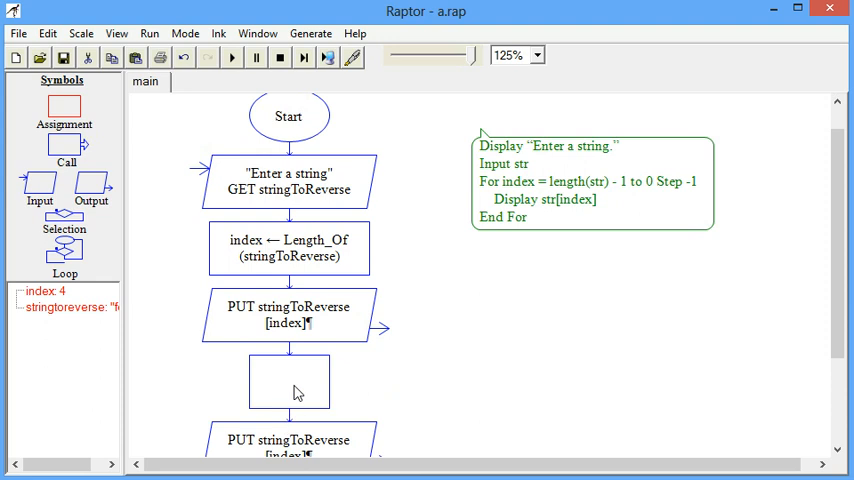
pyautogui.doubleClick(288, 382)
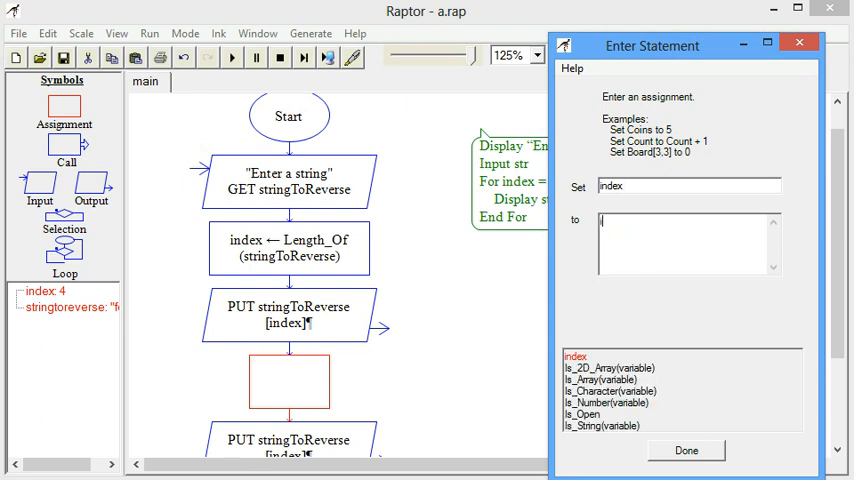
pyautogui.write('index 0')
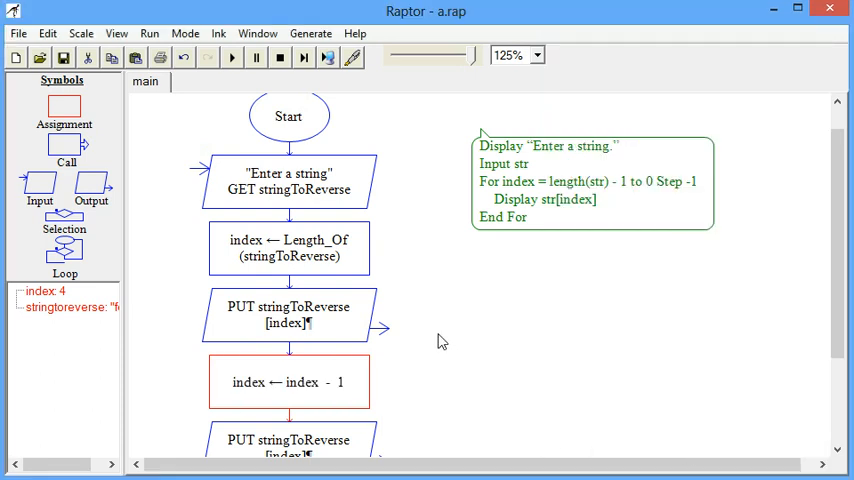
pyautogui.scroll(-3)
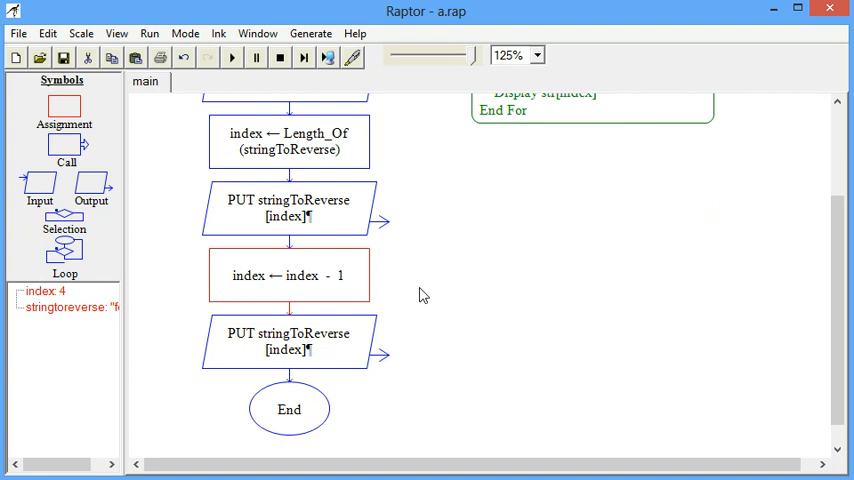
pyautogui.scroll(3)
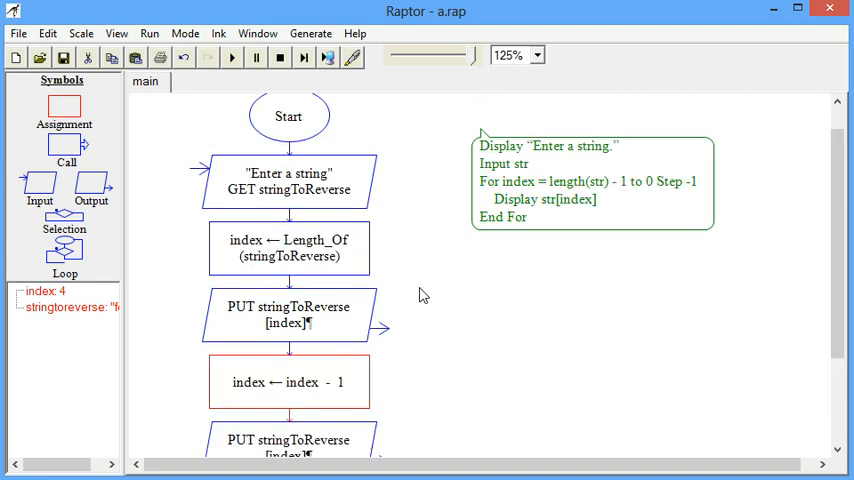
pyautogui.scroll(-3)
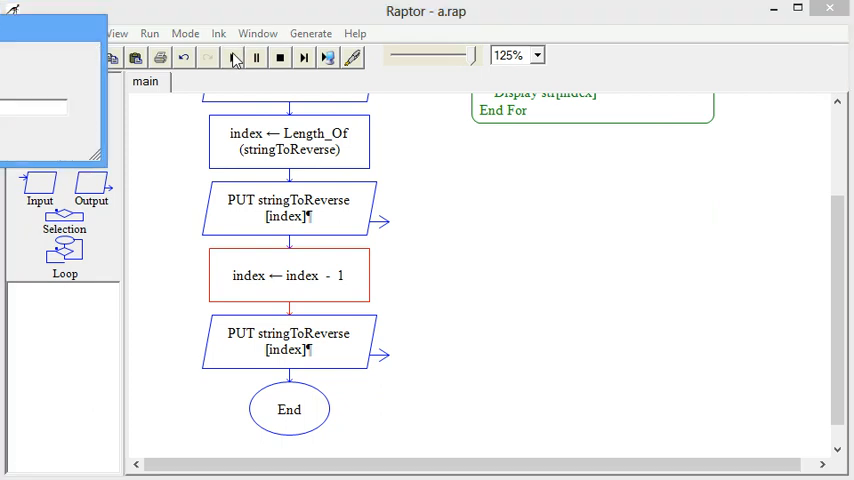
# Step: Run the flowchart to completion so it prints "r" then "u", then close MasterConsole
pyautogui.click(232, 56)
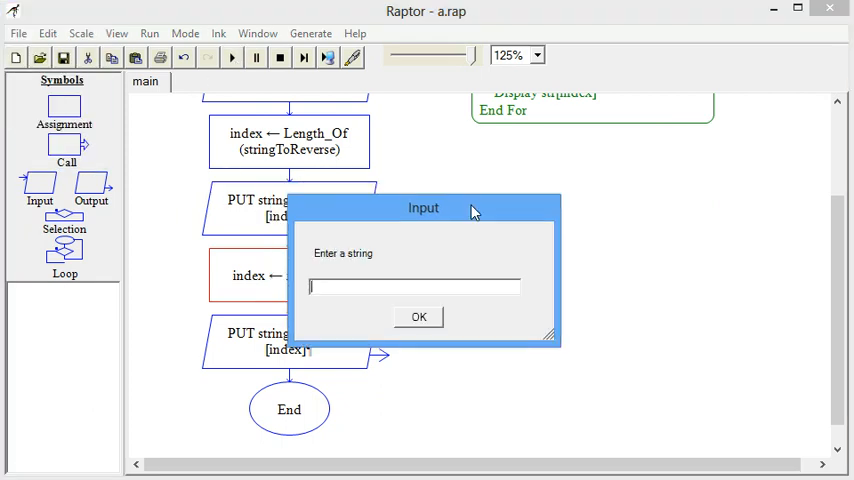
pyautogui.click(418, 316)
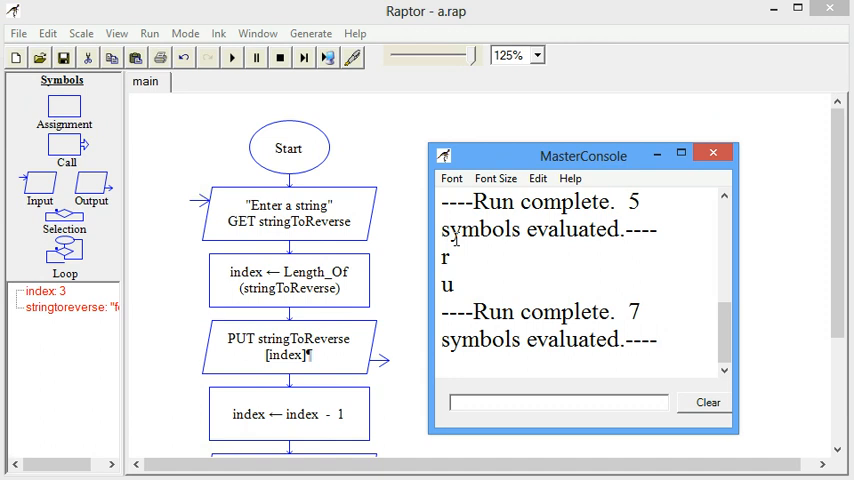
pyautogui.click(712, 152)
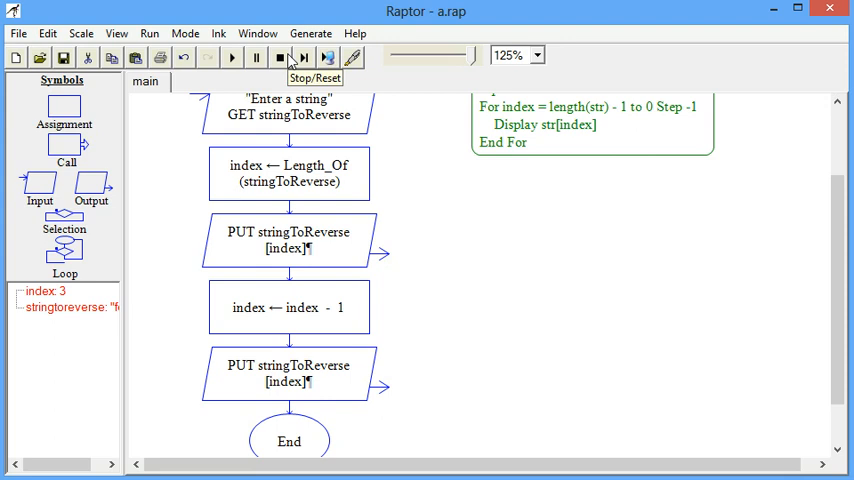
pyautogui.moveTo(280, 218)
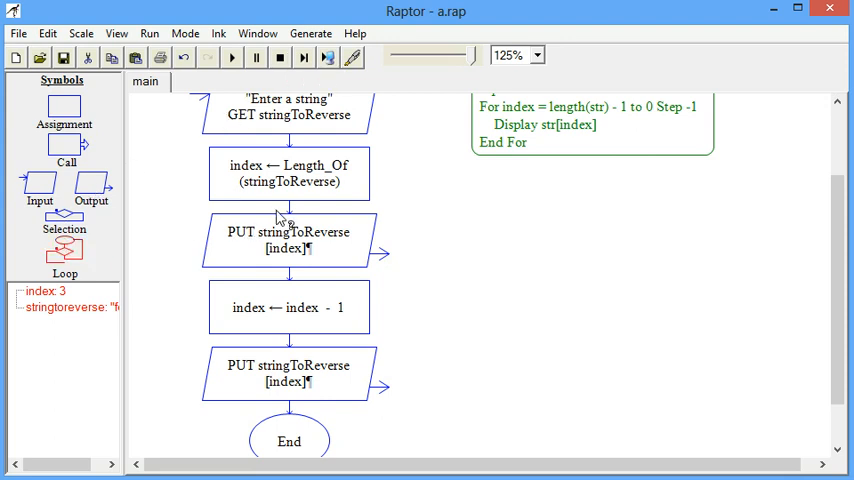
pyautogui.moveTo(296, 222)
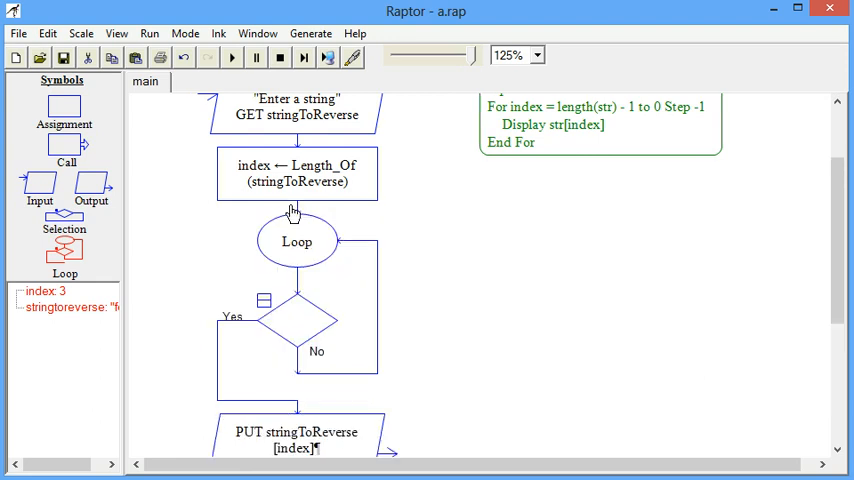
# Step: Scroll the flowchart to view the new loop holding the PUT and index - 1 steps
pyautogui.scroll(-3)
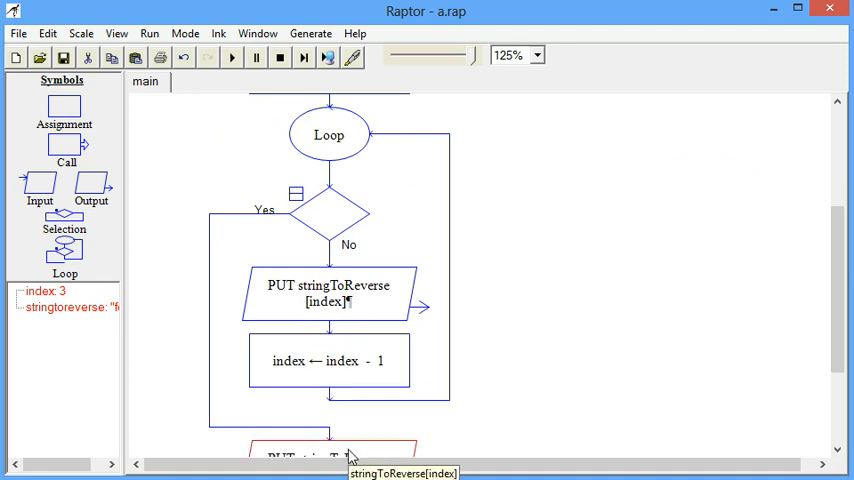
pyautogui.moveTo(582, 232)
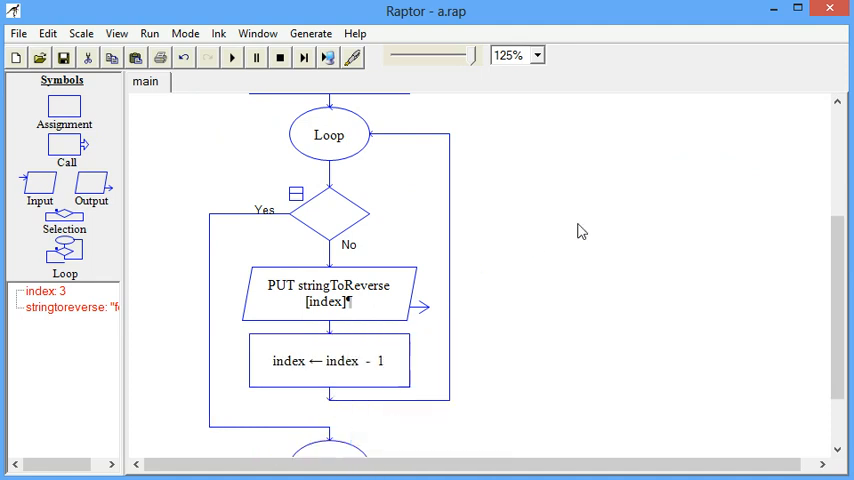
pyautogui.scroll(3)
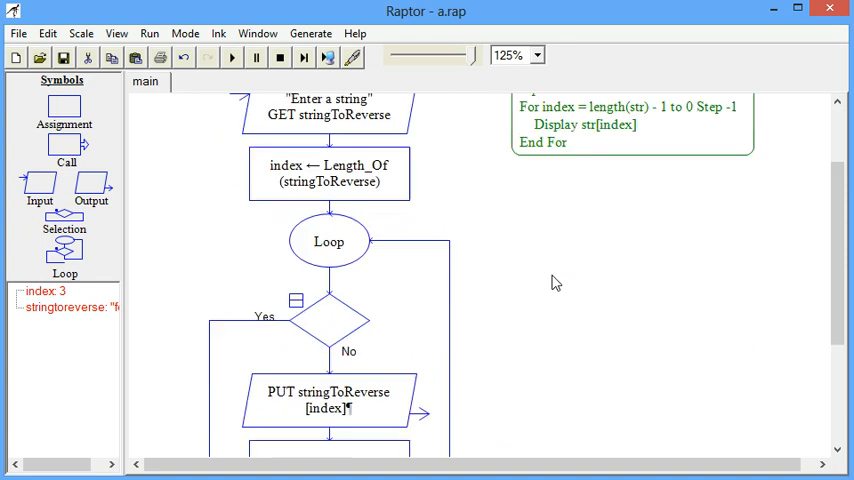
pyautogui.moveTo(344, 324)
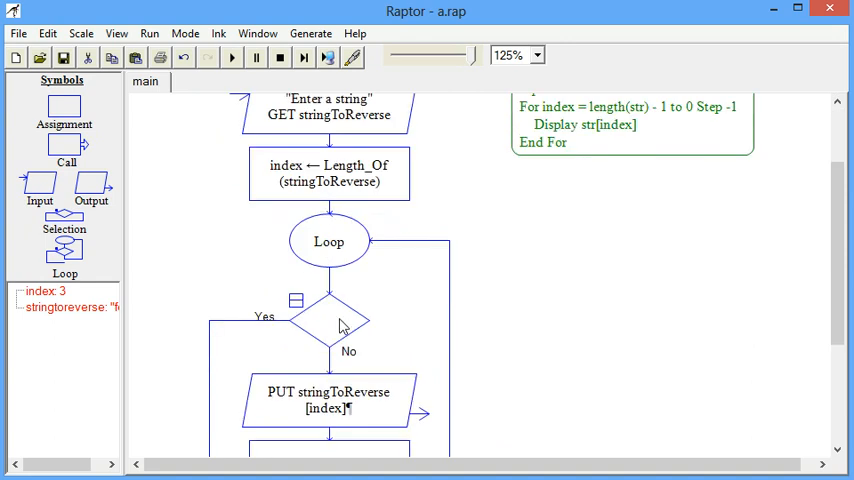